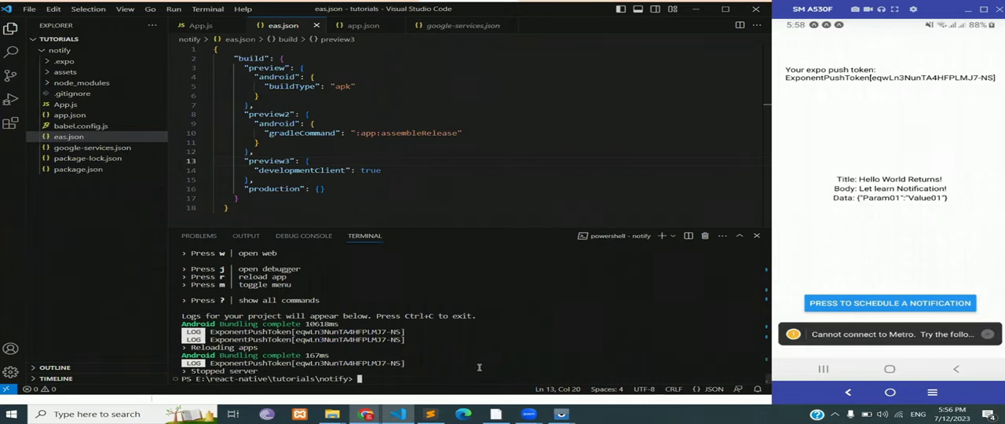
Run eas build:configure for the notify project in the integrated terminal.
type("eas build:configure")
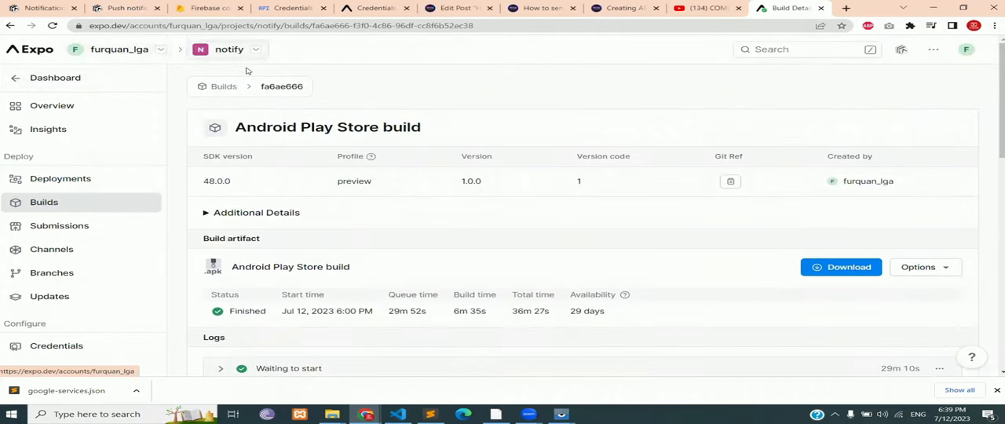
scroll("down", 3)
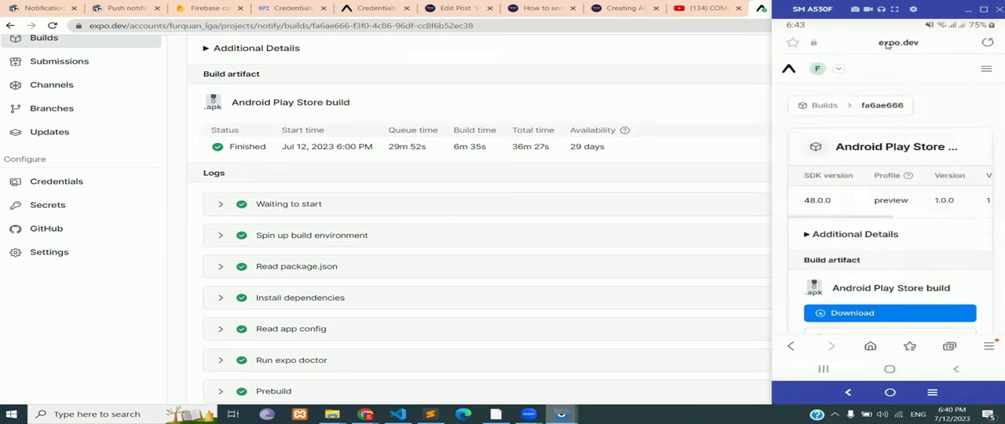
Open the phone browser's Downloads list to reach the downloaded notify APK.
scroll("down", 3)
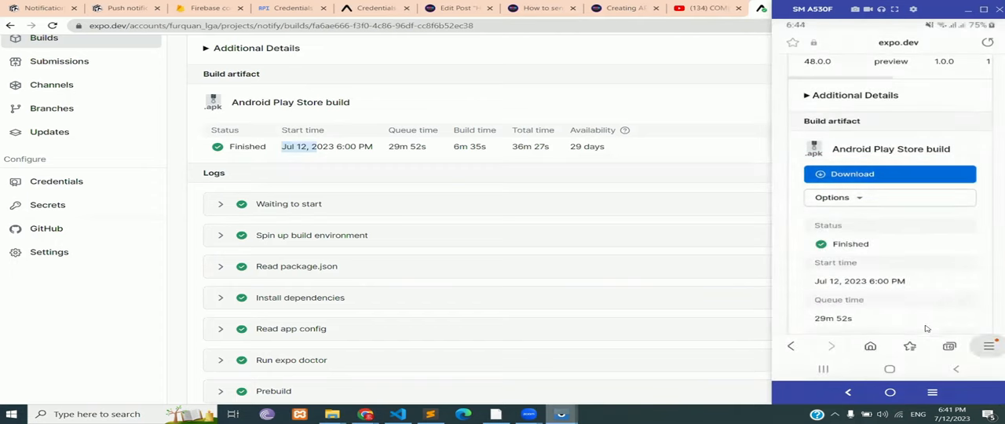
left_click(989, 346)
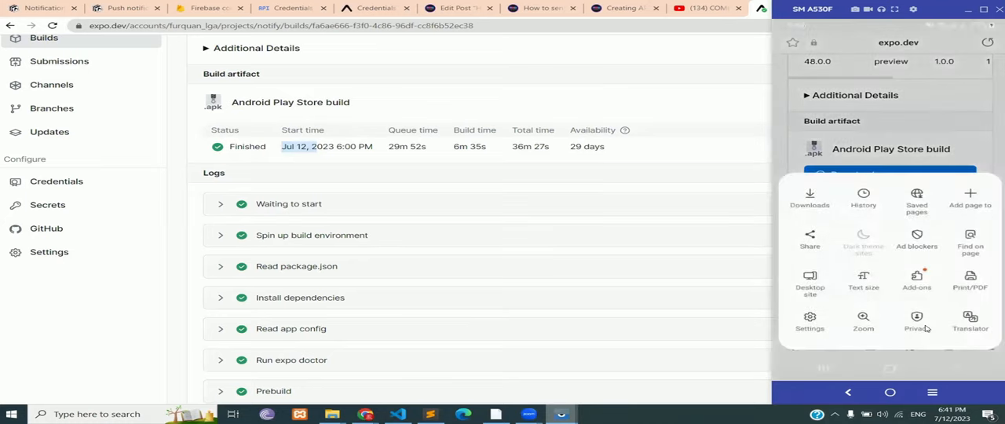
left_click(810, 196)
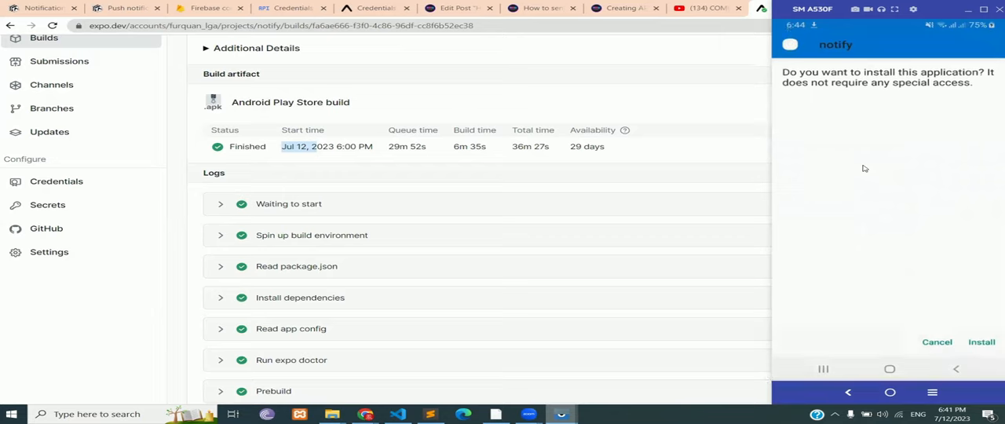
Install the notify APK and open the app to show its Expo push token.
left_click(982, 341)
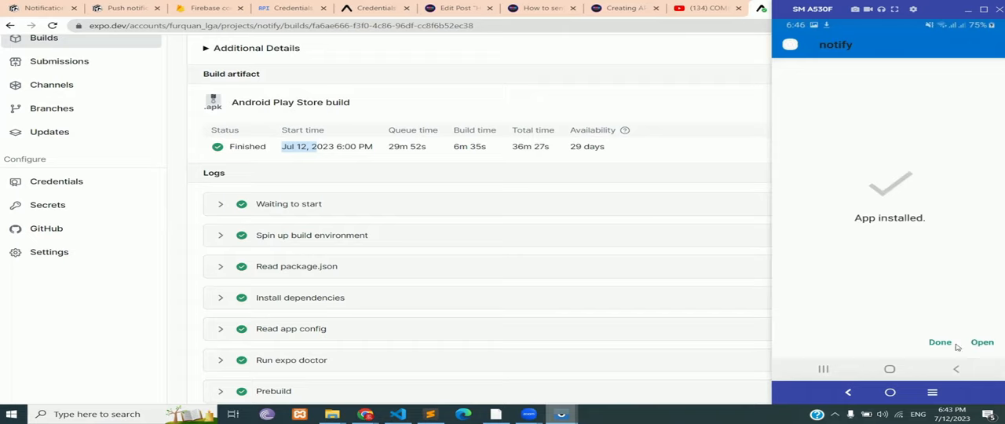
mouse_move(984, 347)
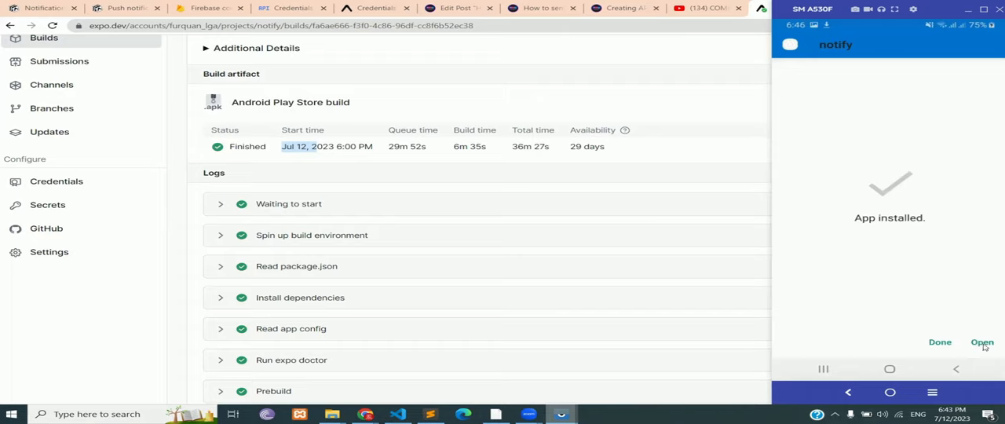
left_click(982, 342)
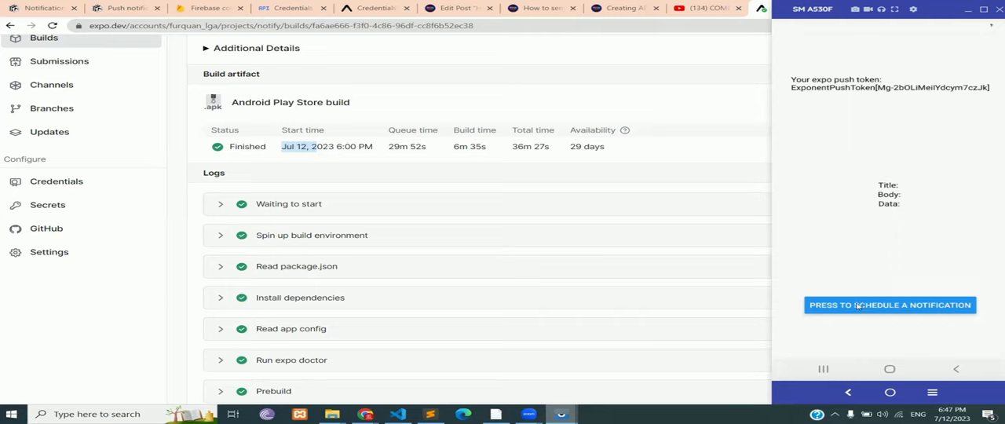
Schedule a test notification from the notify app before leaving it.
left_click(890, 304)
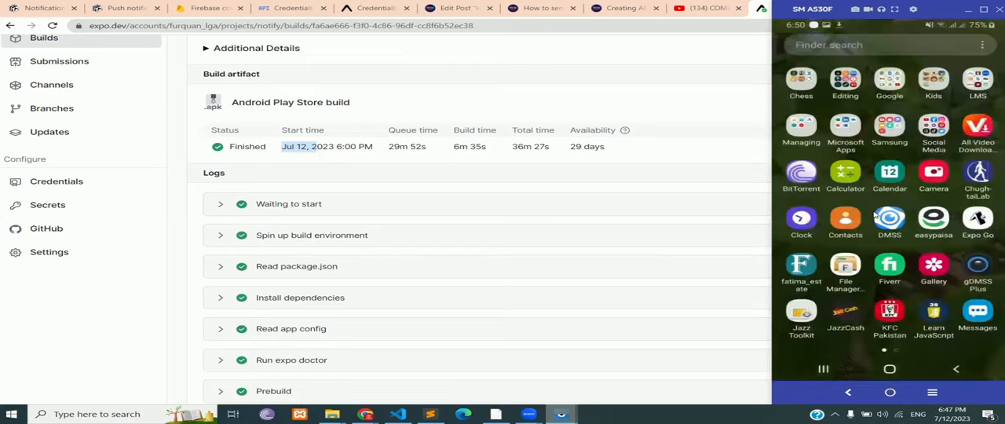
Swipe to the app drawer's second page showing the badged notify icon.
scroll("left", 3)
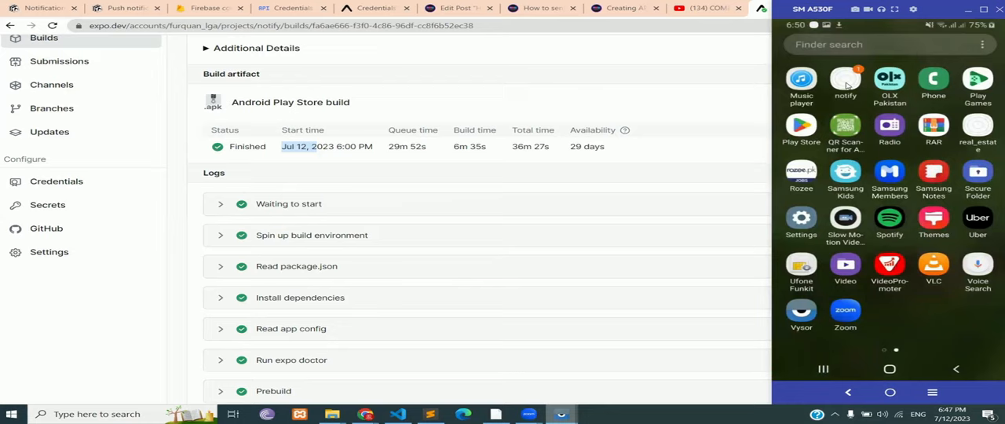
mouse_move(878, 387)
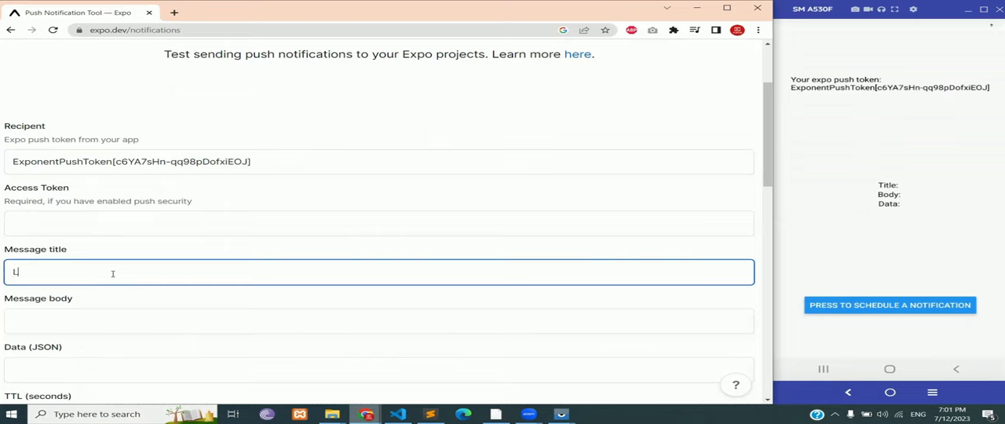
Send a push titled 'Let finish this' with body 'Insert text here' to the phone.
type("et fini")
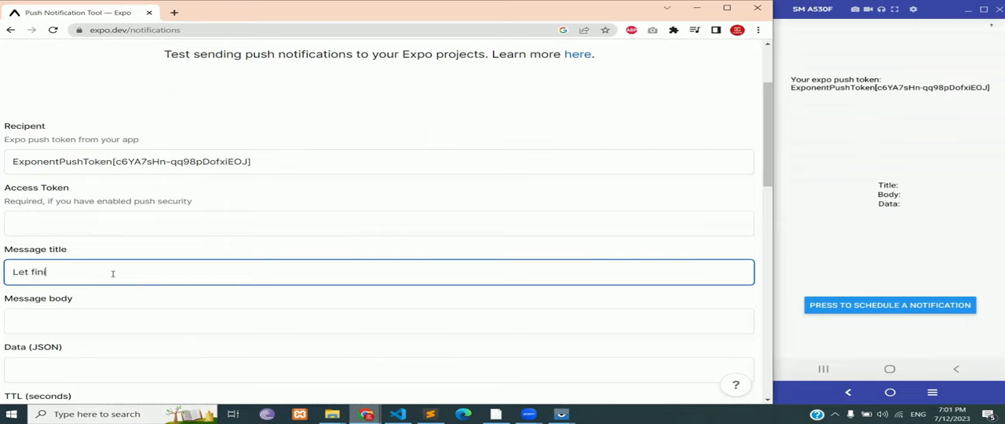
type("sh this")
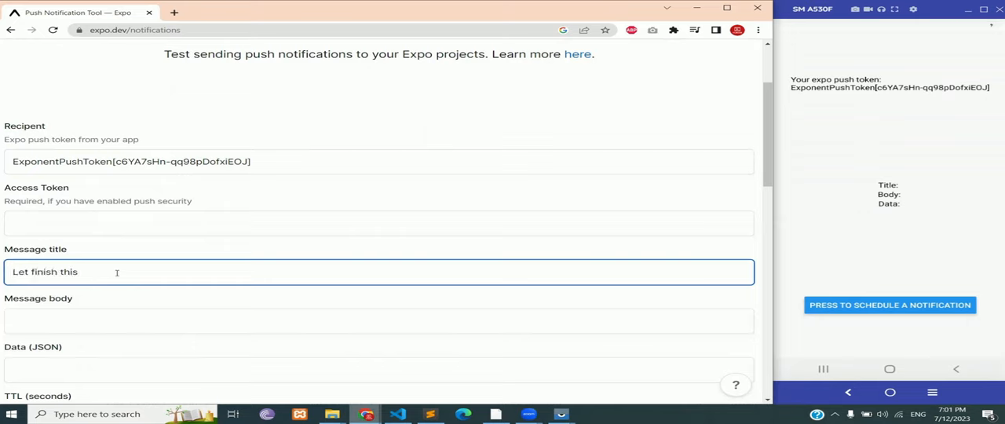
type("Inp")
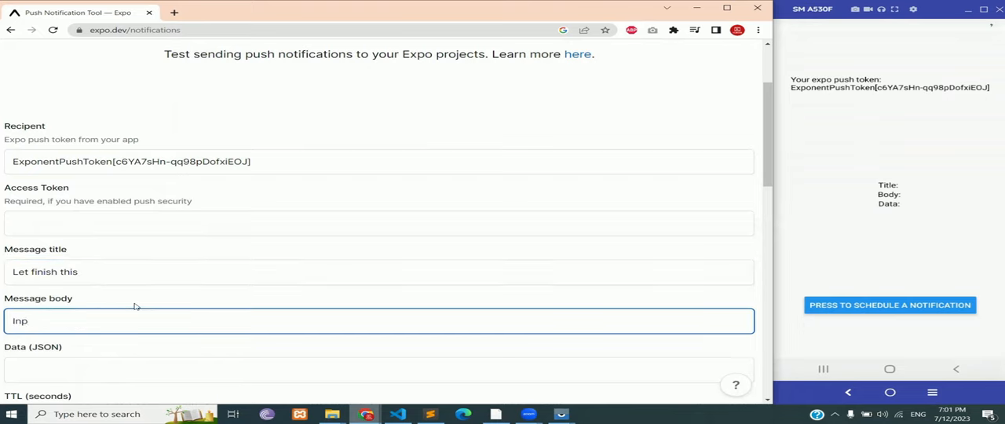
type("Insert te")
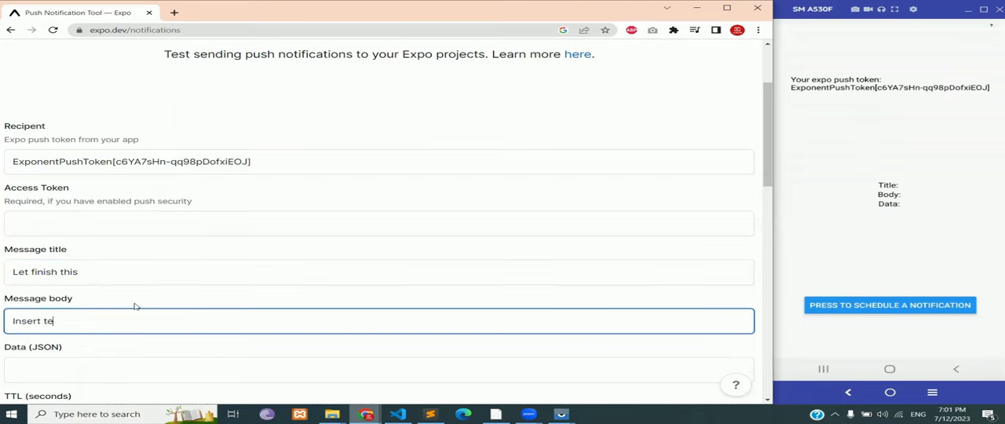
type("xt here")
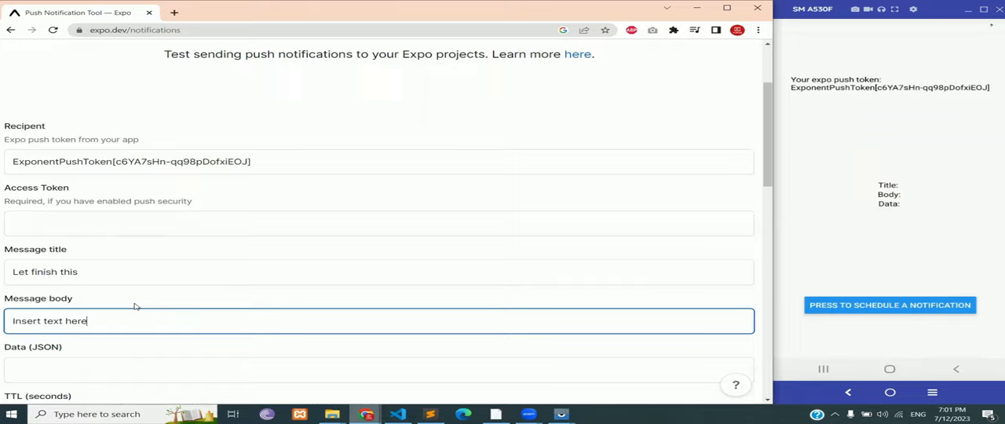
scroll("down", 3)
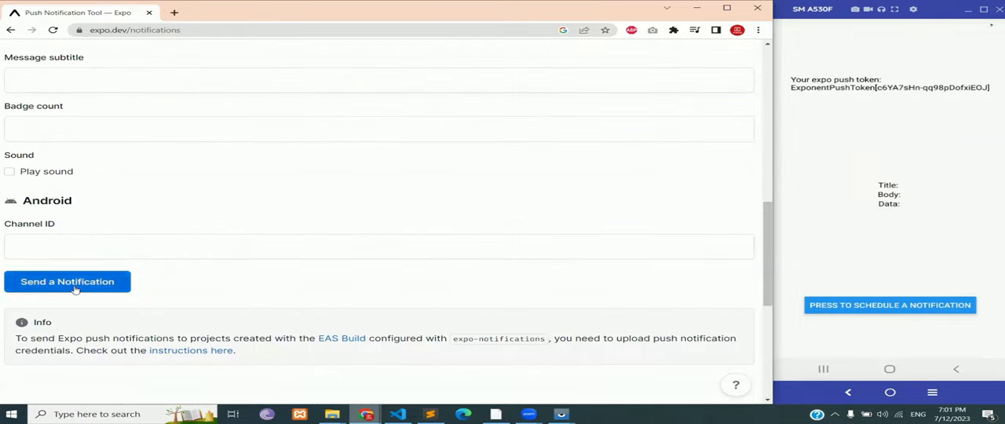
left_click(66, 281)
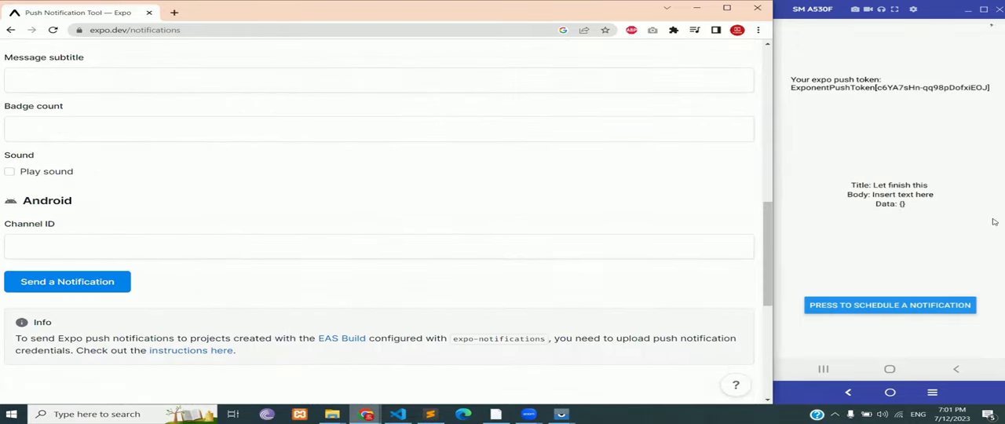
mouse_move(854, 28)
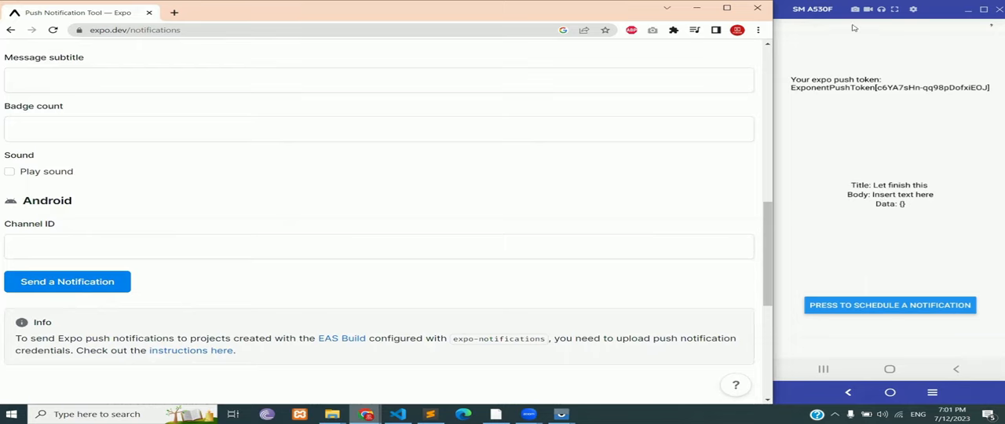